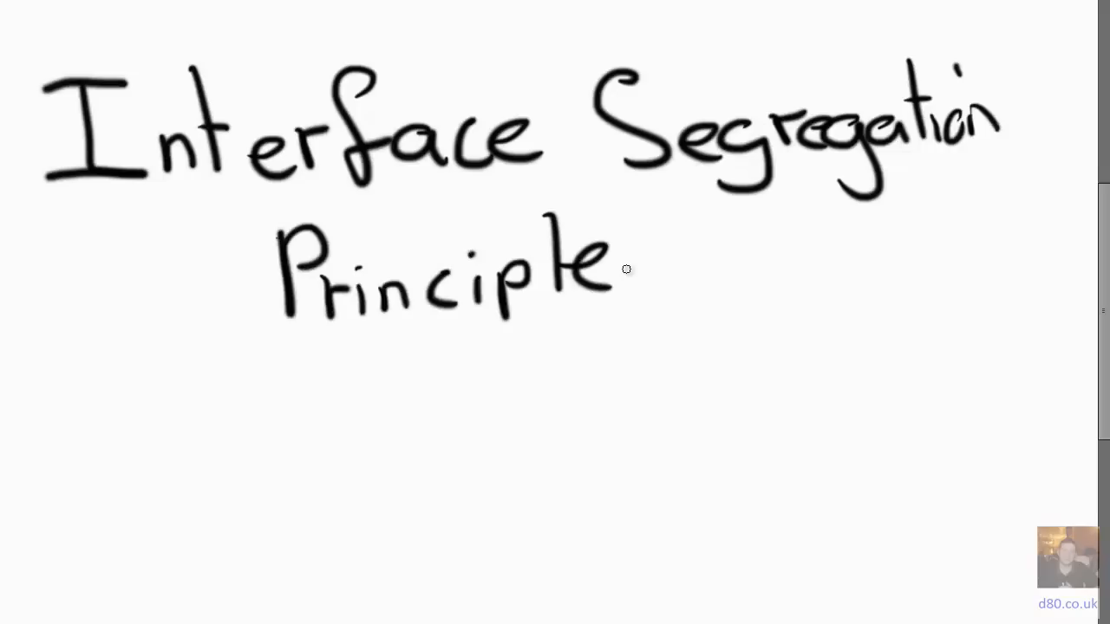
Step: Finish handwriting 'Principle' to complete the 'Interface Segregation Principle' title
drag(373, 399, 789, 381)
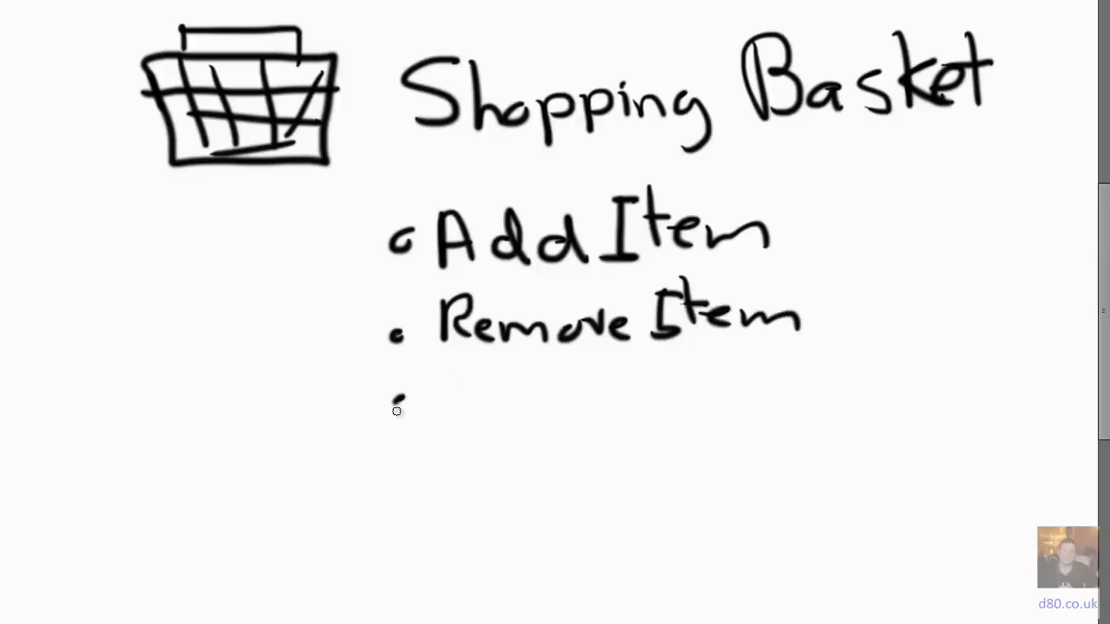
Step: Add 'Calculate Total Value' as a bullet under the Shopping Basket sketch
text(Calculate Total Value)
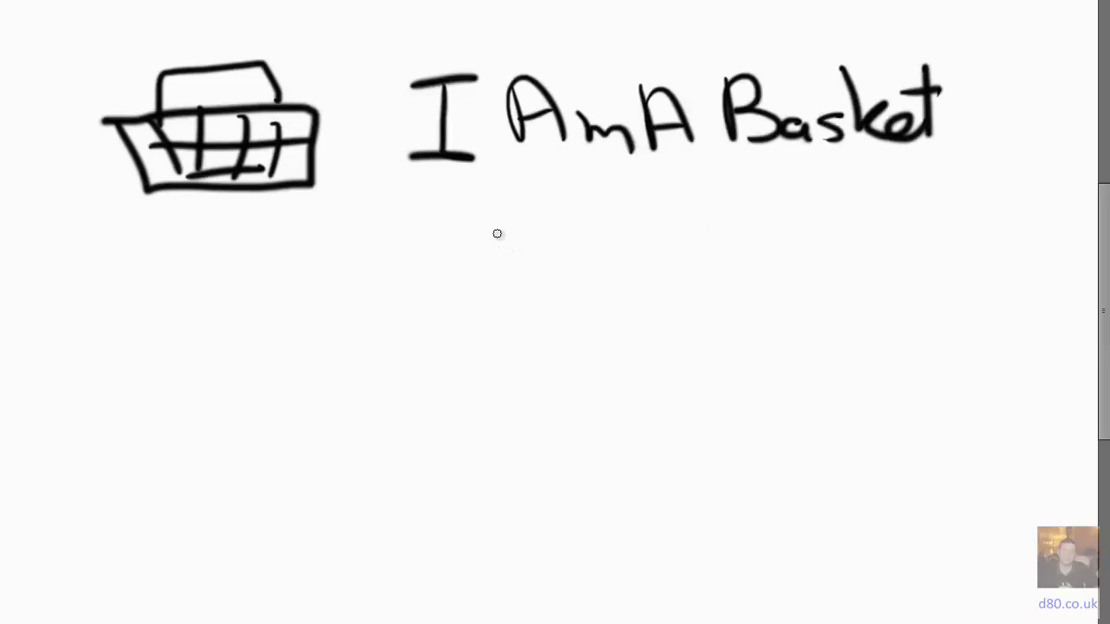
Step: Draw a stroke to start a list under the 'IAmABasket' heading
drag(485, 234, 729, 217)
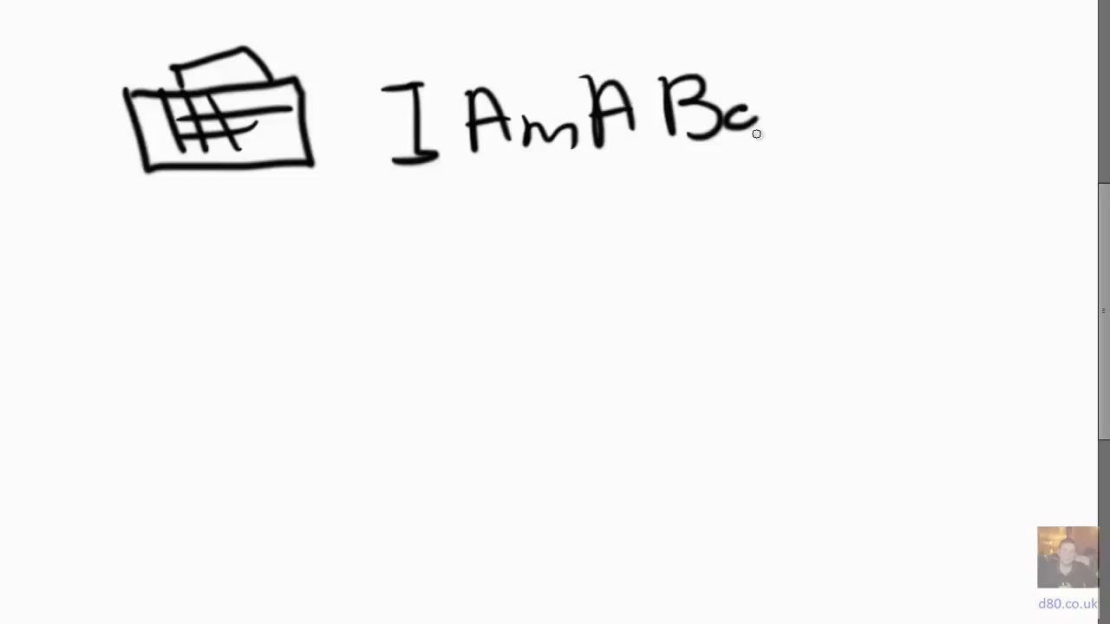
Step: Finish writing 'Basket' and draw a bullet beneath the IAmABasket heading
drag(754, 130, 902, 104)
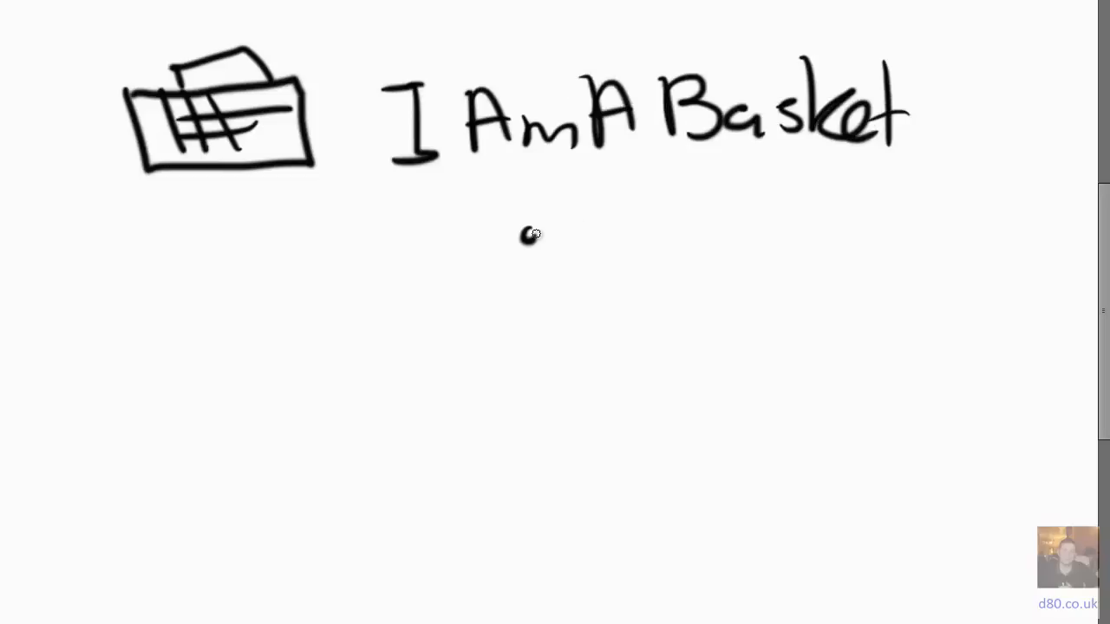
drag(528, 226, 720, 251)
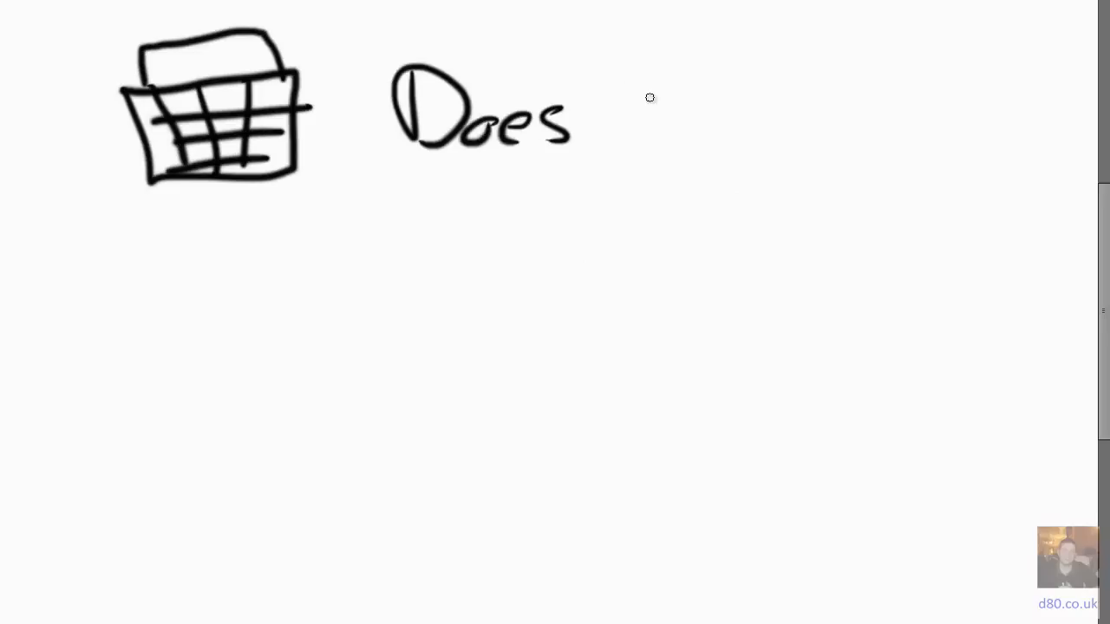
Step: Continue handwriting beside the word 'Does' next to the basket
drag(616, 113, 911, 78)
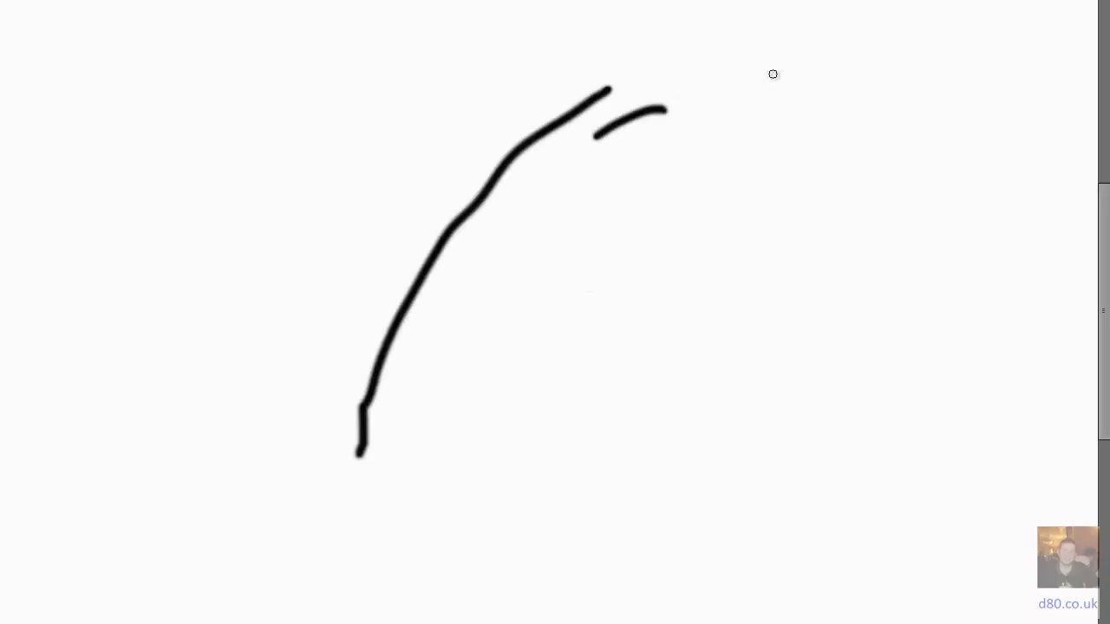
Step: Write 'Boundary' beside the curved arc
text(Boundary)
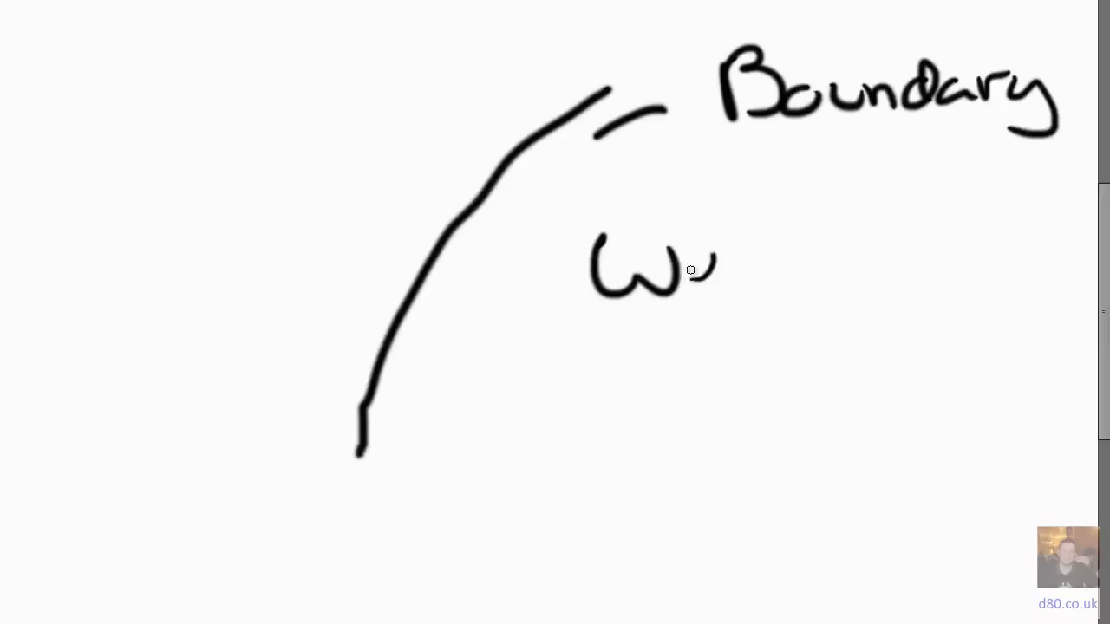